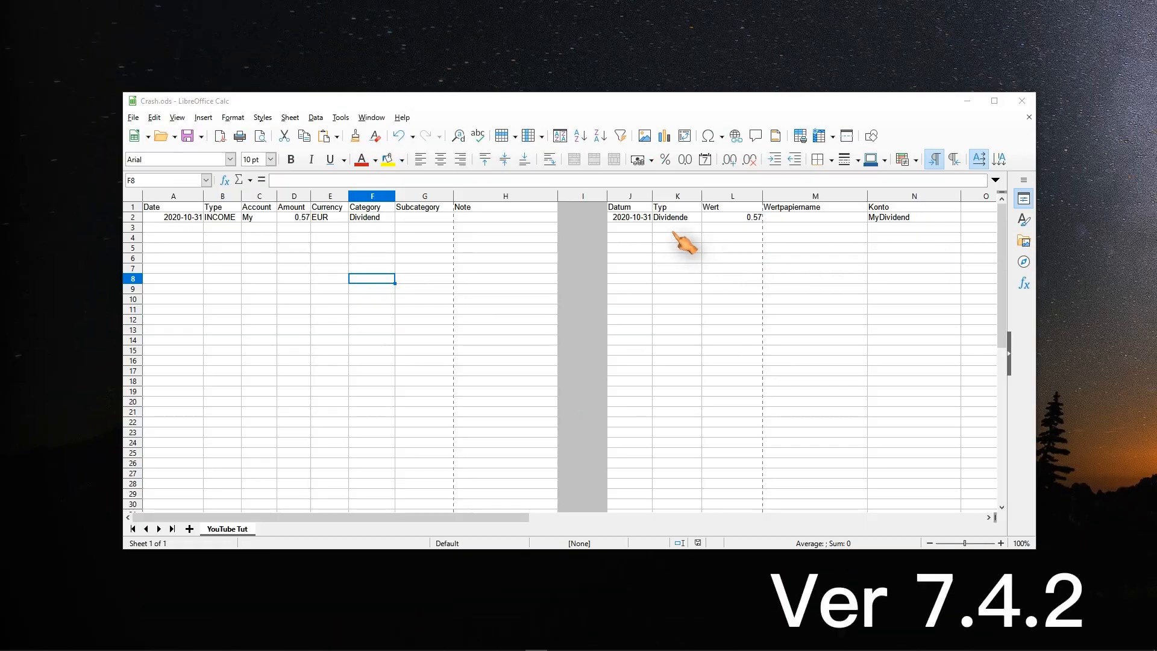
Fill the IF formulas from J2:N2 down the sheet past row 90.
{"action": "left_click", "coordinate": [731, 217]}
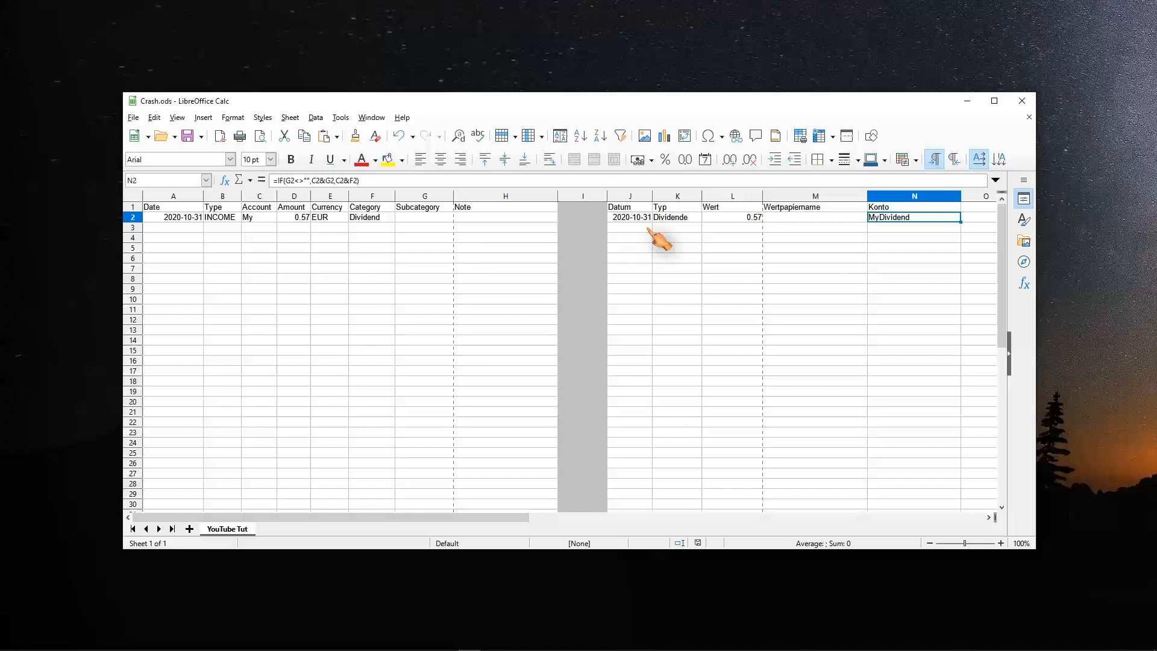
{"action": "left_click_drag", "start_coordinate": [629, 217], "coordinate": [913, 217]}
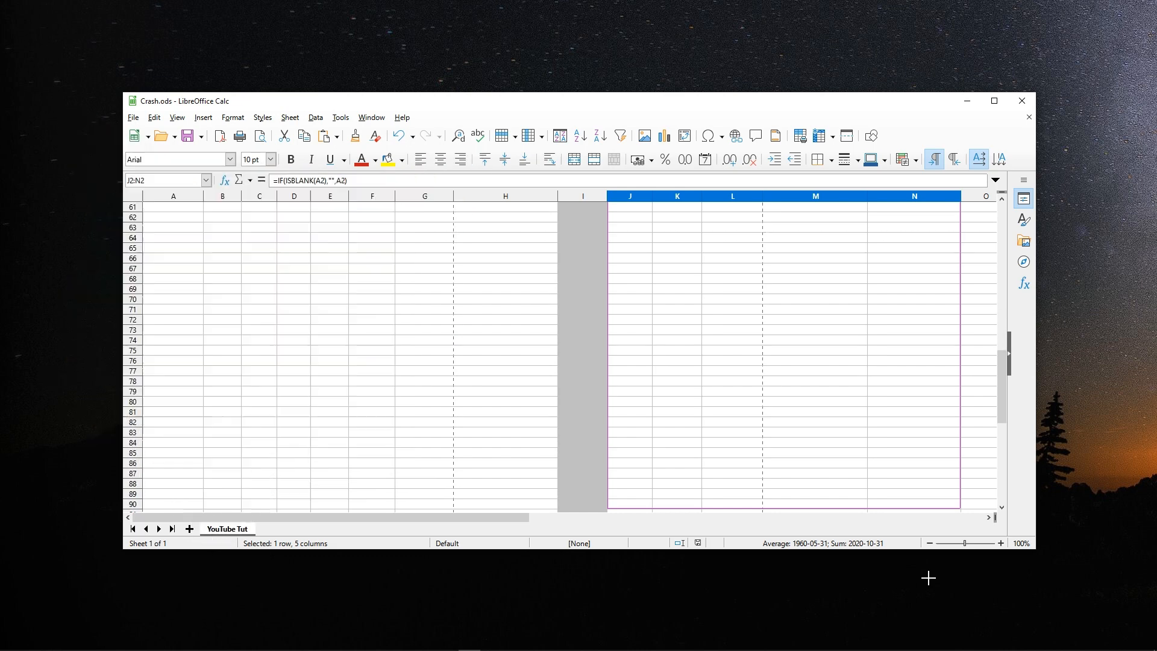
{"action": "scroll", "scroll_direction": "down", "scroll_amount": 3}
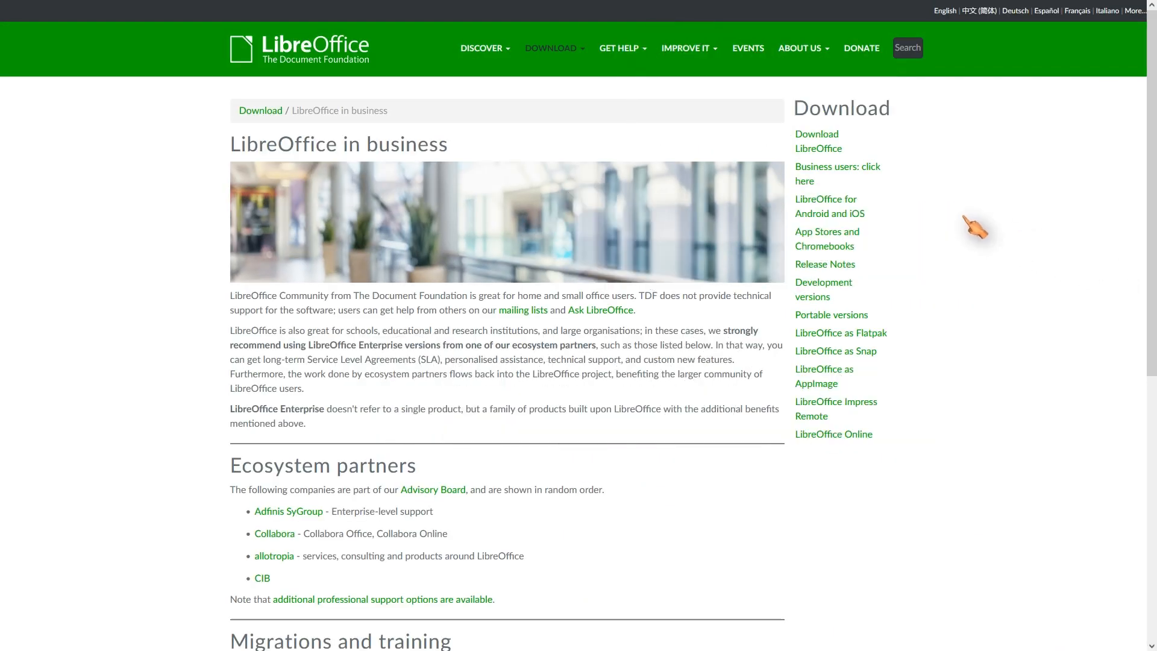
Go to the Download LibreOffice 7.4.1 page, then the Collabora Skia/Vulkan article.
{"action": "left_click", "coordinate": [551, 48]}
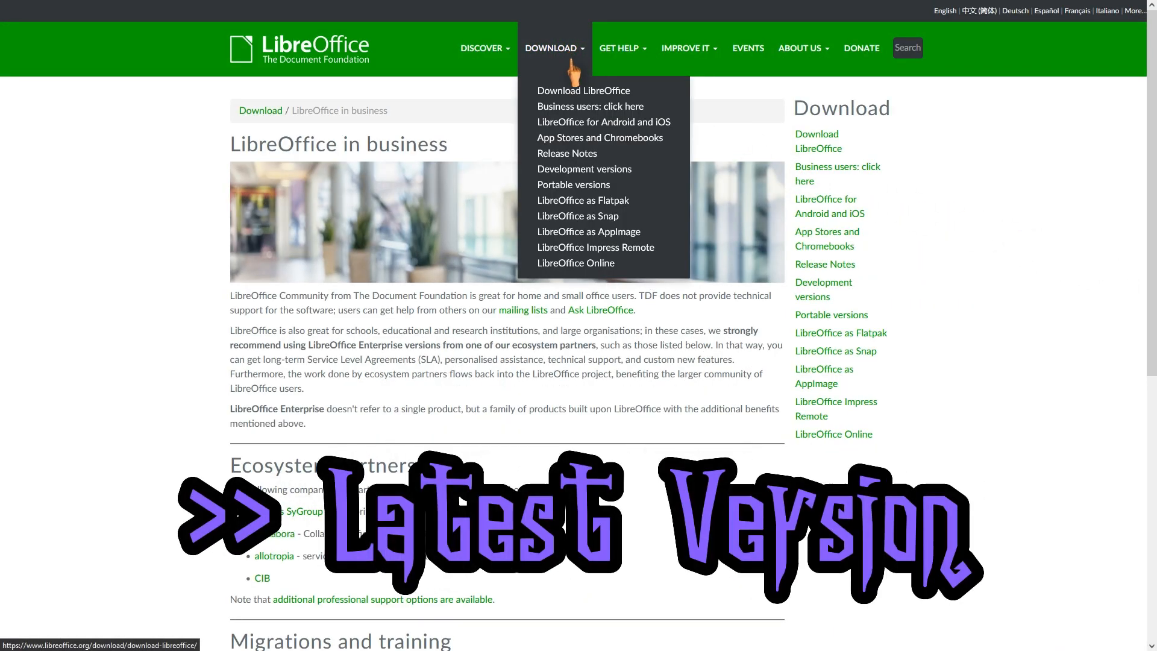
{"action": "left_click", "coordinate": [583, 90]}
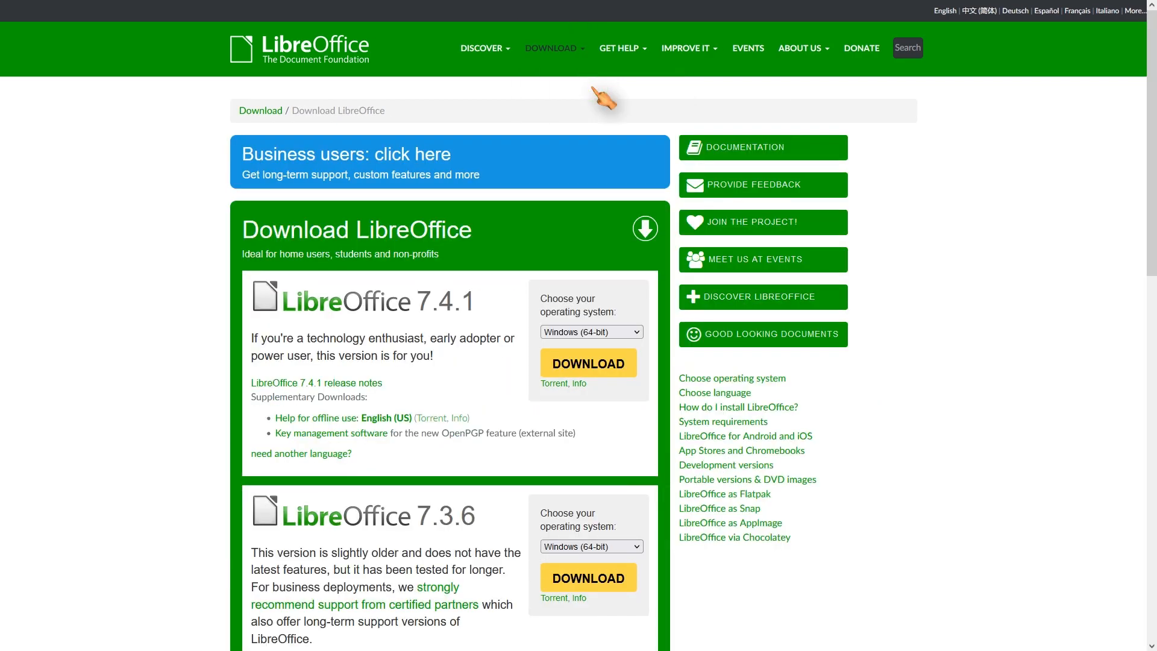
{"action": "mouse_move", "coordinate": [588, 363]}
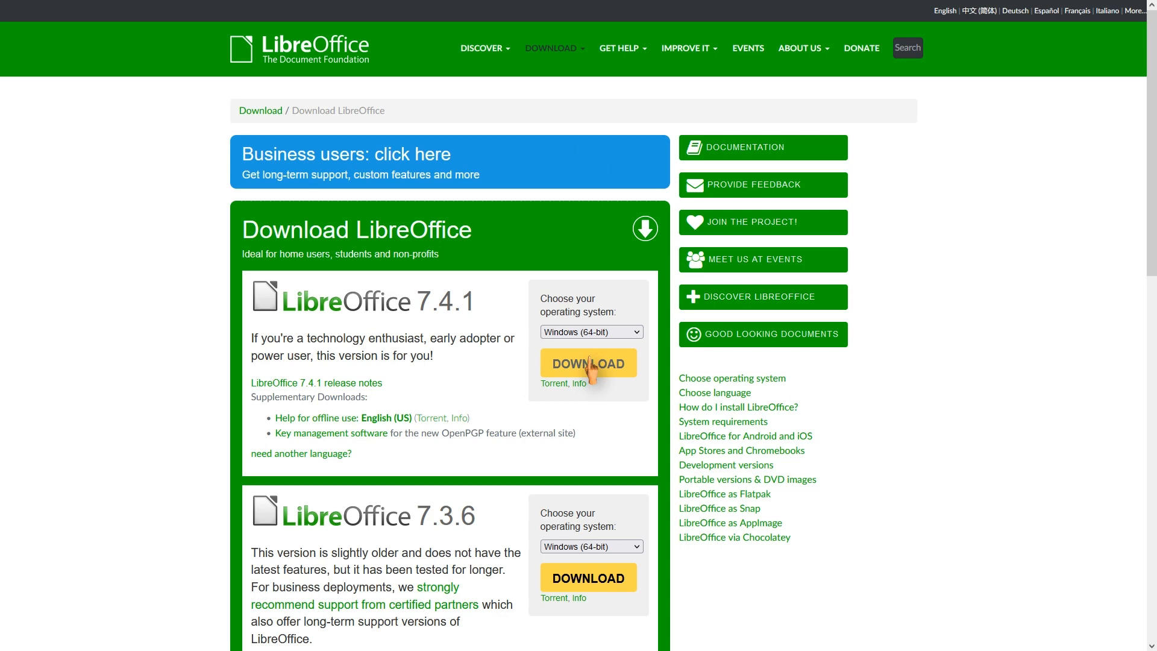
{"action": "mouse_move", "coordinate": [968, 376]}
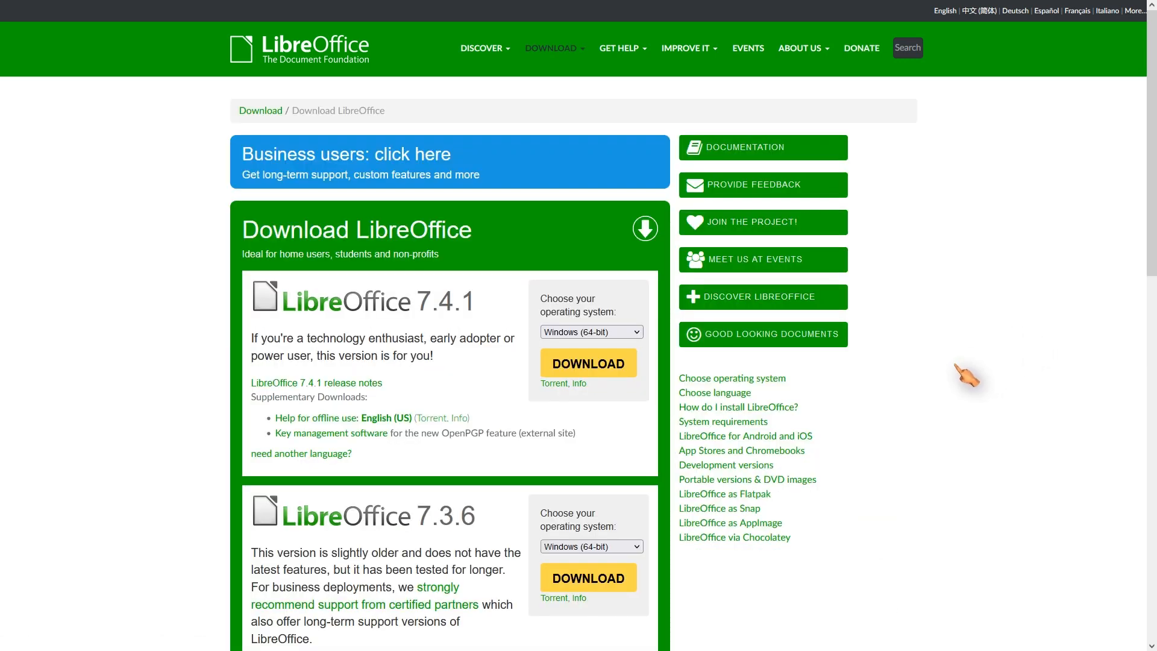
{"action": "left_click", "coordinate": [747, 480]}
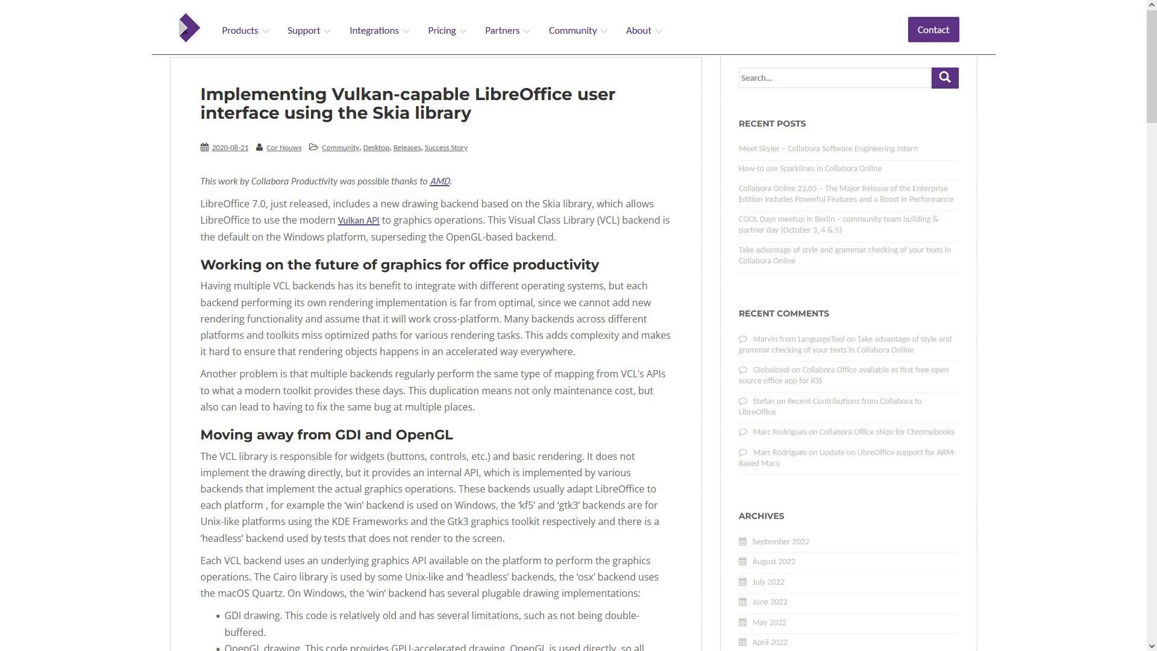
Scroll the Collabora Skia/Vulkan article down to the GDI and OpenGL section.
{"action": "scroll", "scroll_direction": "down", "scroll_amount": 3}
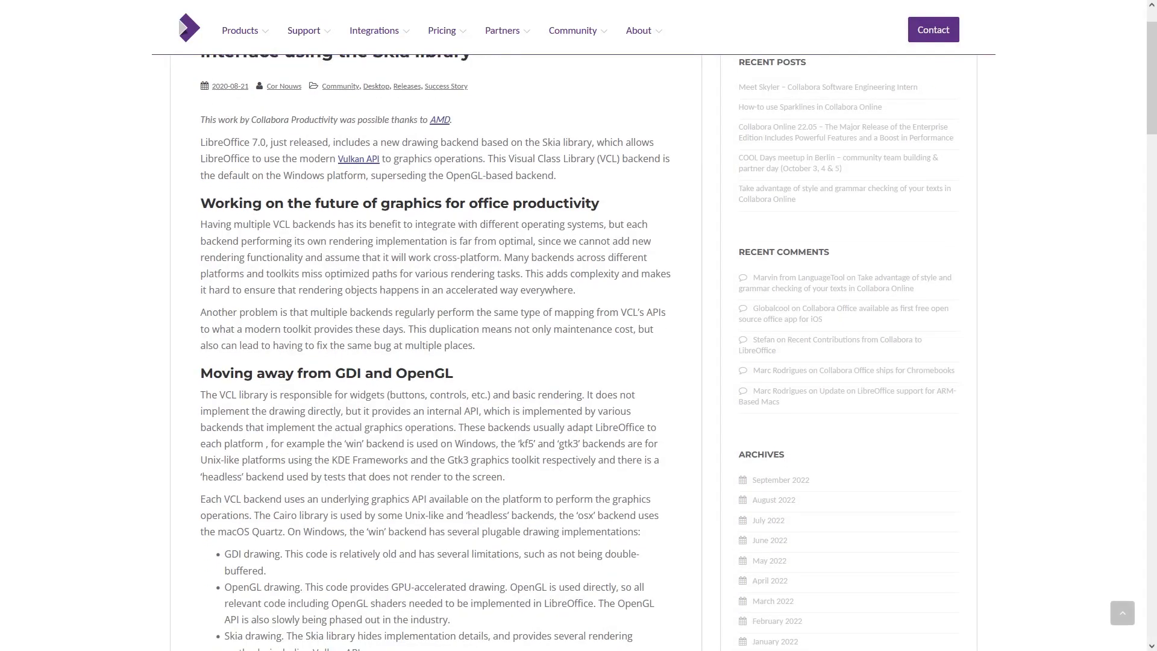
{"action": "scroll", "scroll_direction": "down", "scroll_amount": 3}
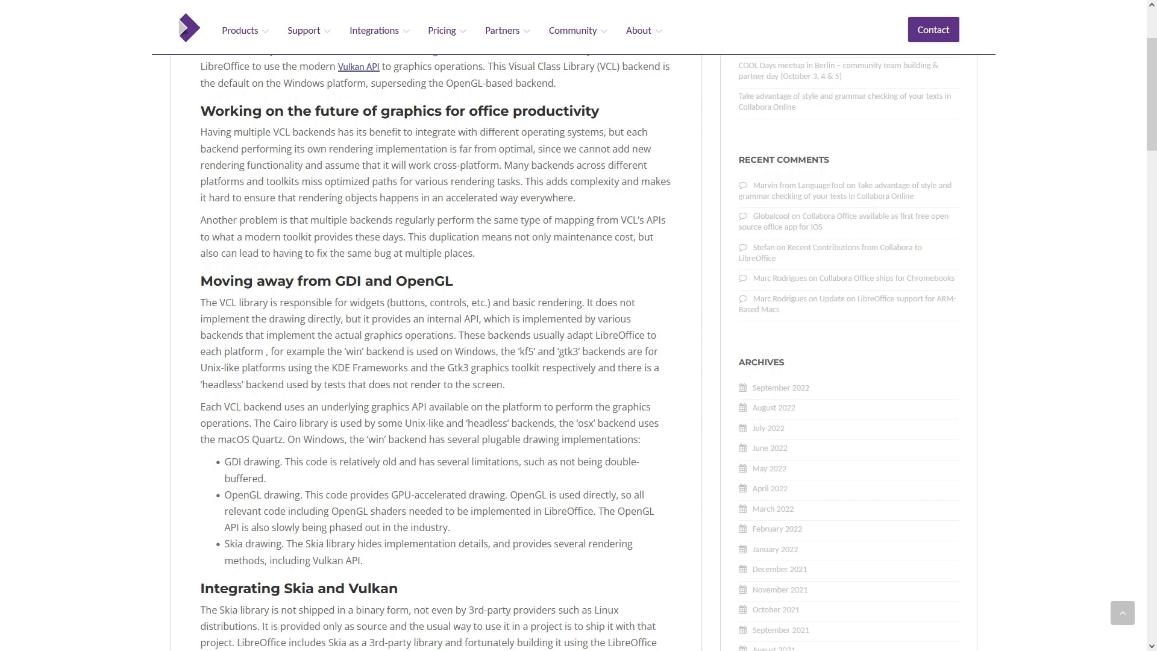
{"action": "scroll", "scroll_direction": "down", "scroll_amount": 3}
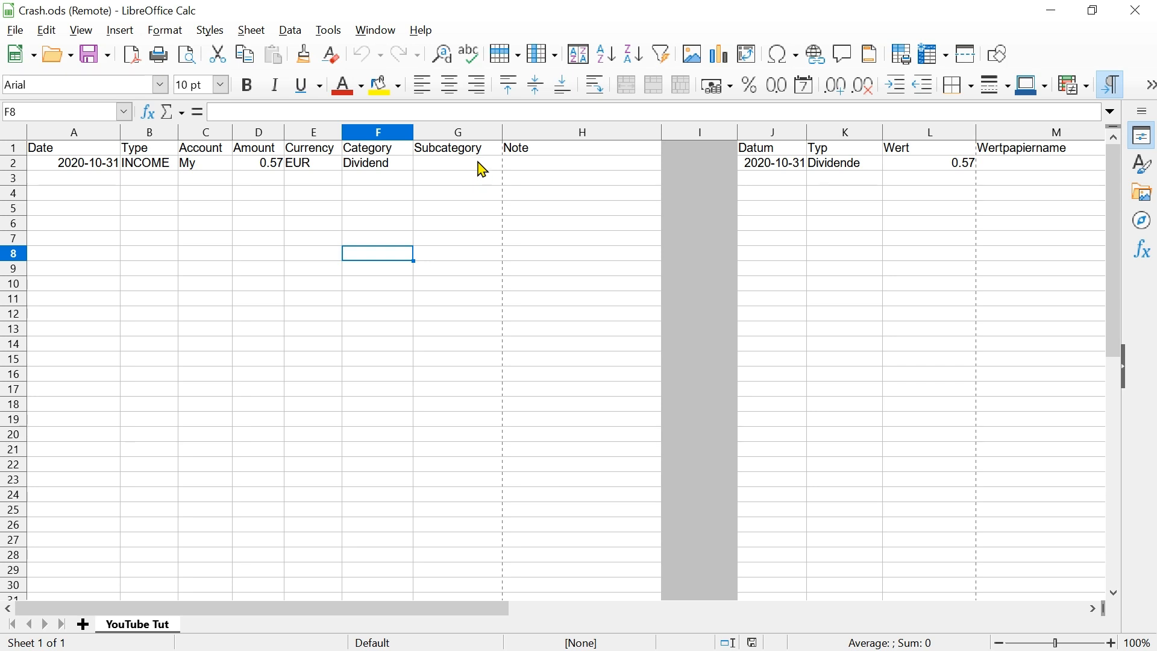
Restart LibreOffice in Safe Mode from the Help menu and confirm.
{"action": "left_click", "coordinate": [420, 31]}
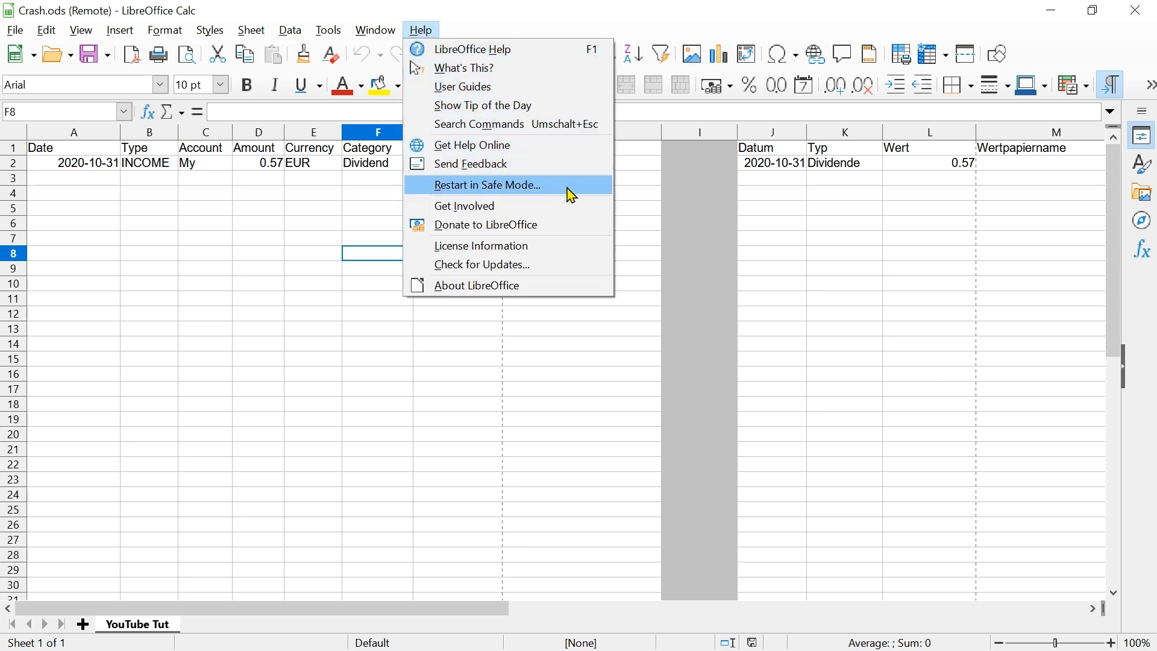
{"action": "left_click", "coordinate": [491, 185]}
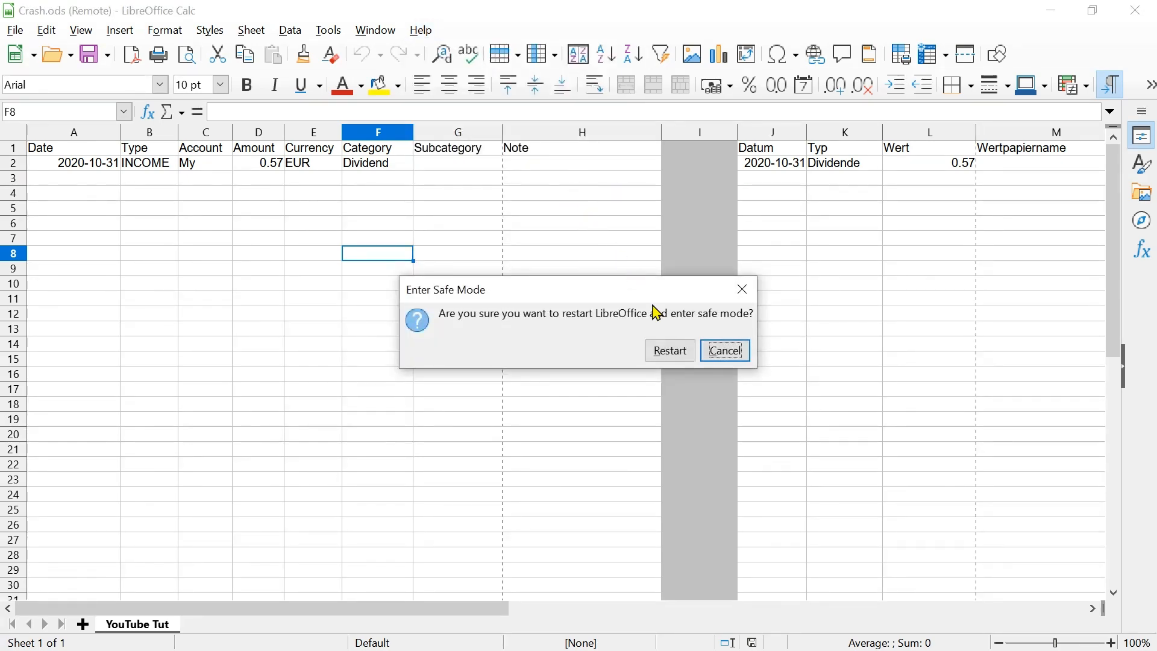
{"action": "left_click", "coordinate": [668, 351]}
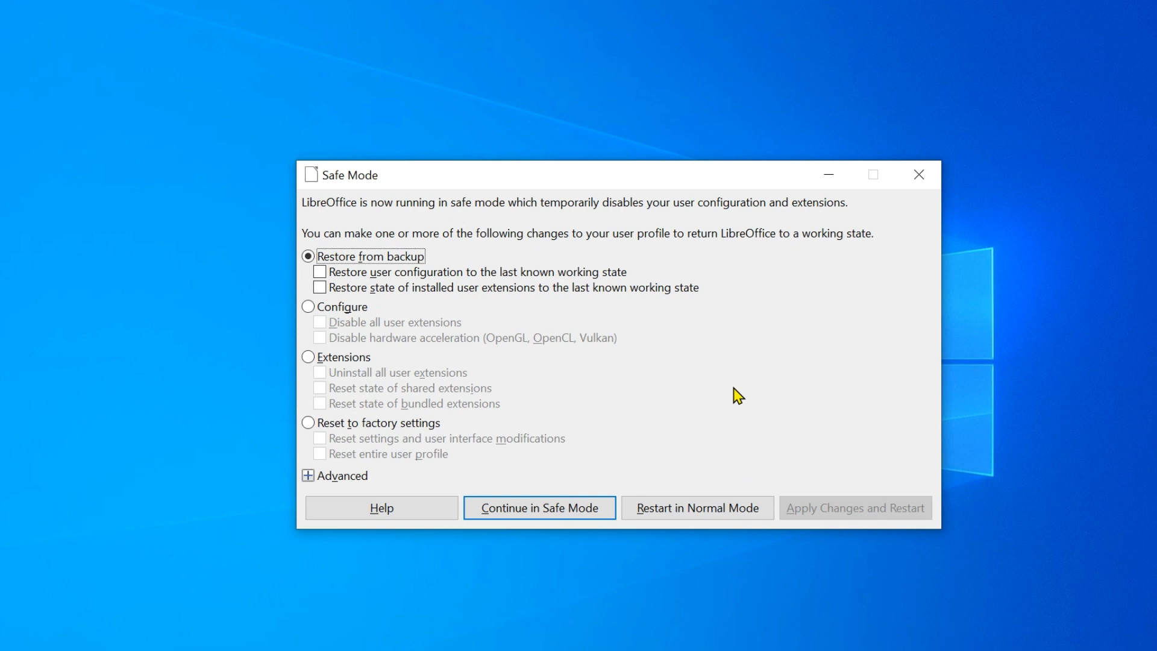
{"action": "mouse_move", "coordinate": [665, 387]}
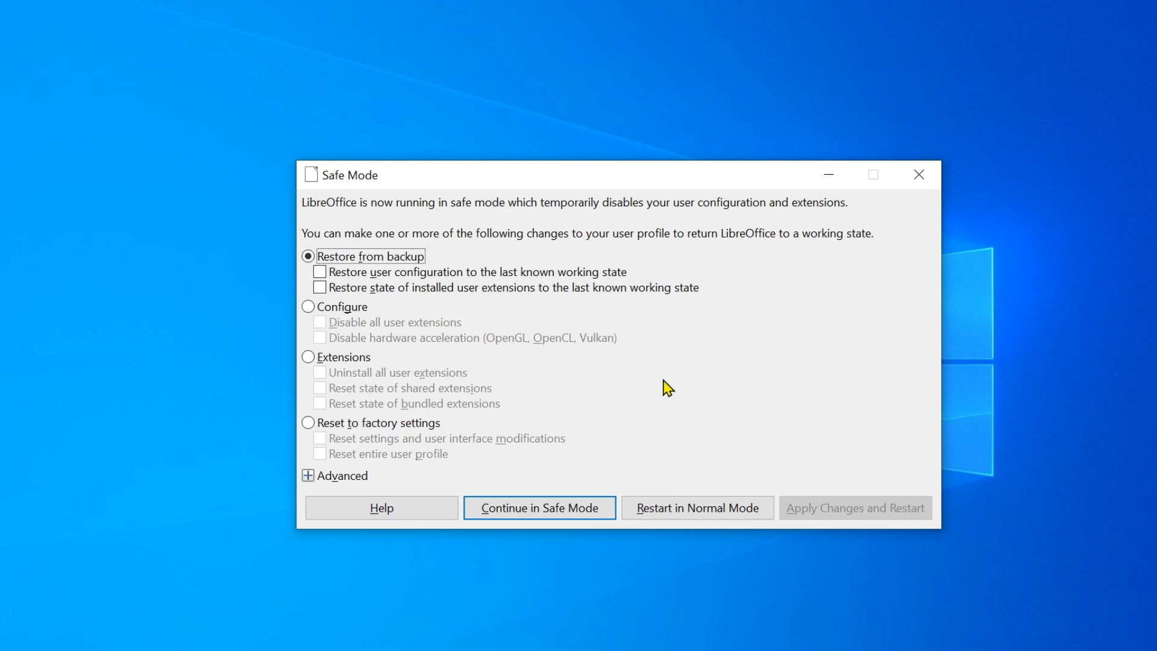
{"action": "mouse_move", "coordinate": [666, 396]}
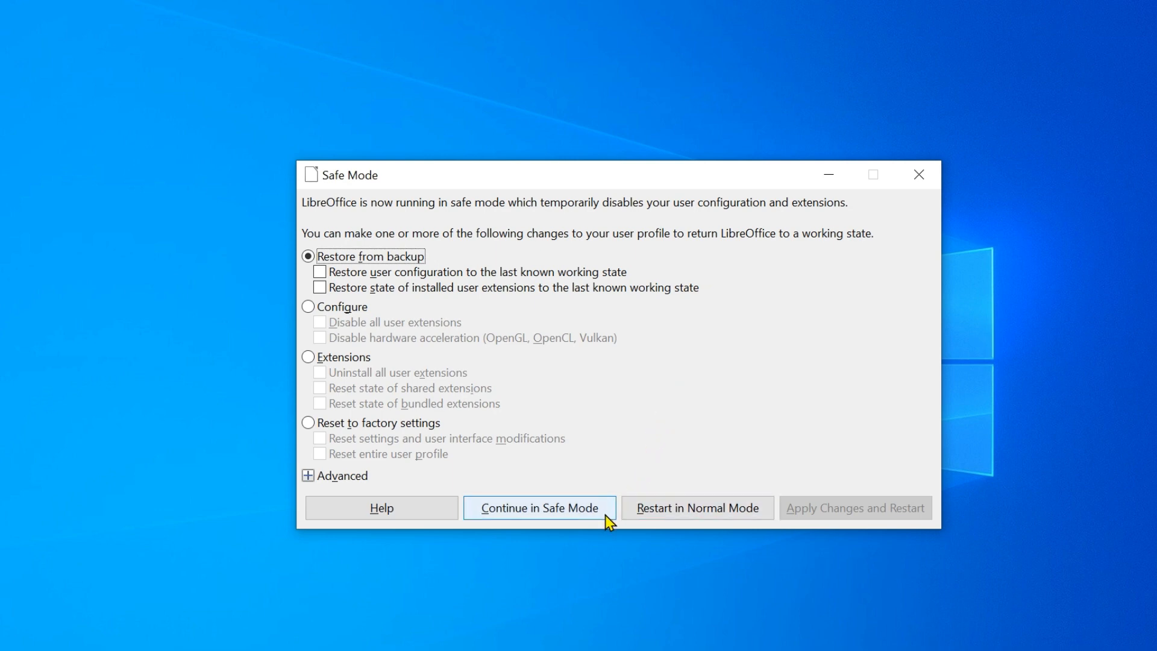
Continue in Safe Mode without changing the user profile.
{"action": "left_click", "coordinate": [538, 508]}
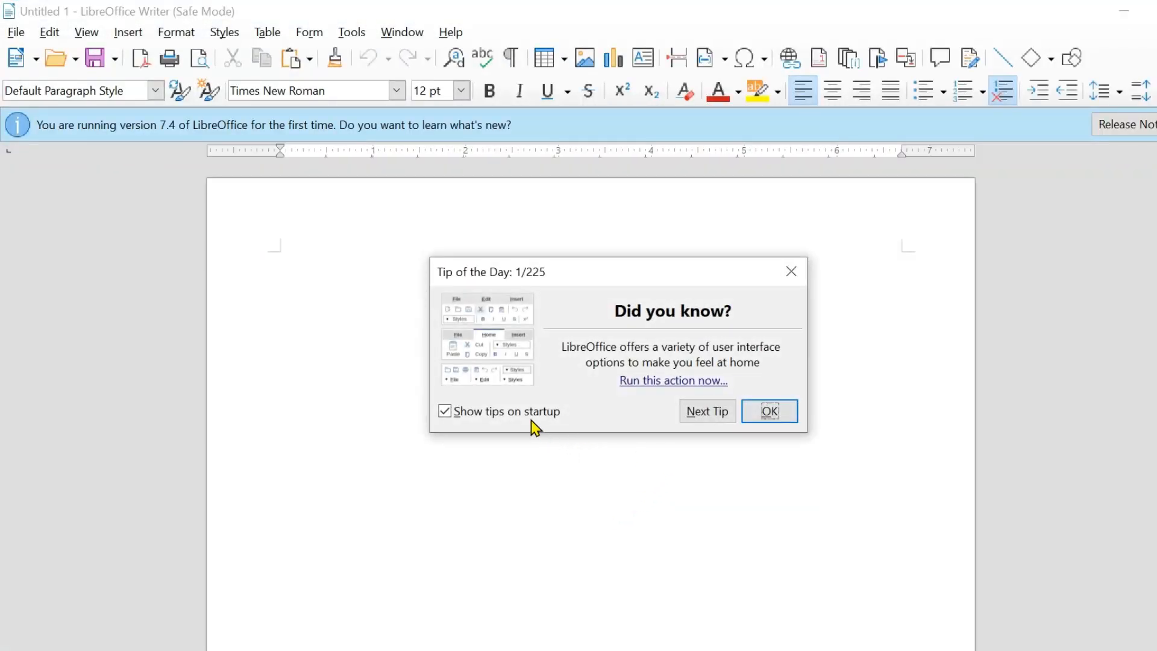
Turn off Show tips on startup and dismiss the Tip of the Day.
{"action": "left_click", "coordinate": [445, 411]}
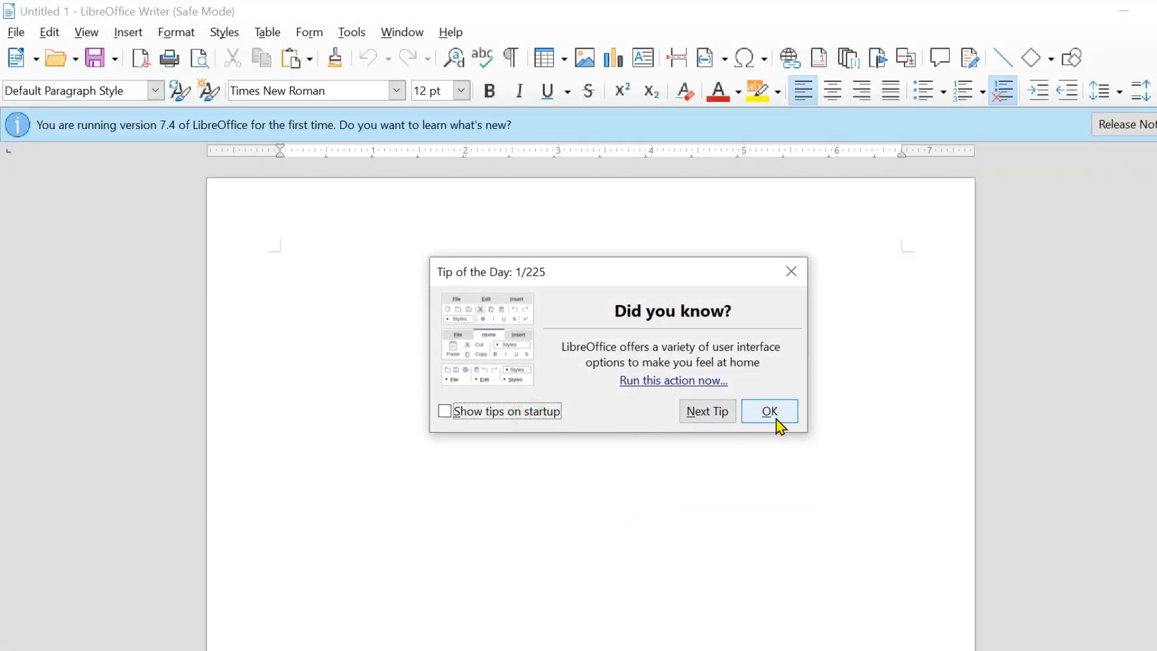
{"action": "left_click", "coordinate": [768, 411]}
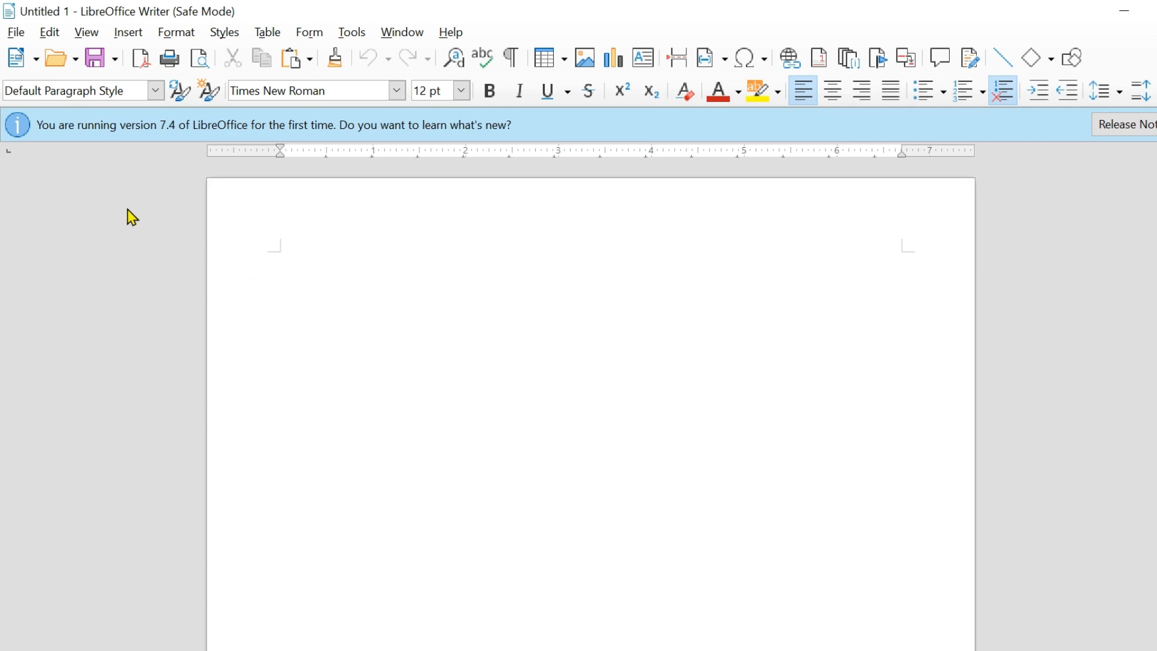
Start a new blank spreadsheet from the File menu.
{"action": "left_click", "coordinate": [14, 31]}
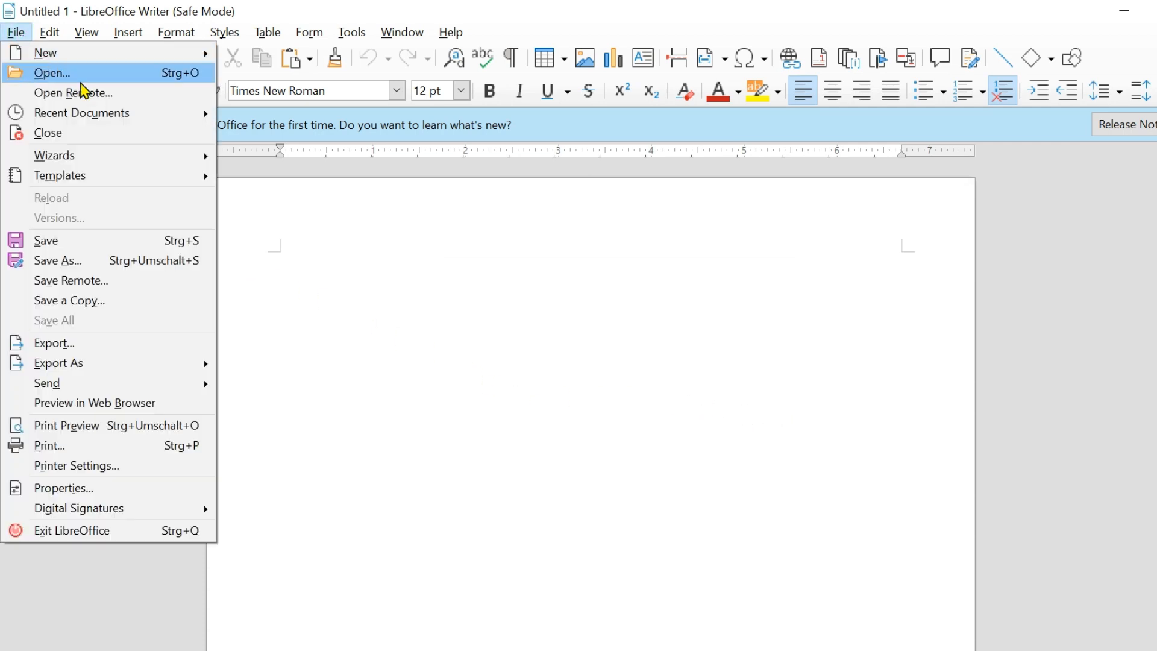
{"action": "mouse_move", "coordinate": [97, 112]}
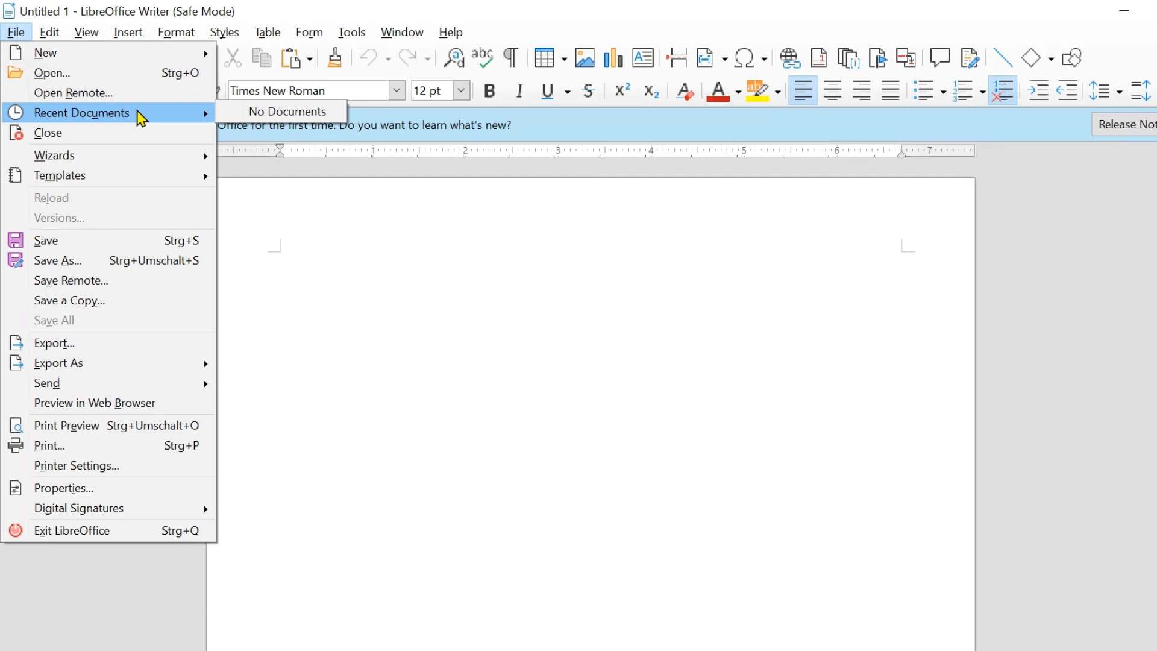
{"action": "left_click", "coordinate": [14, 31]}
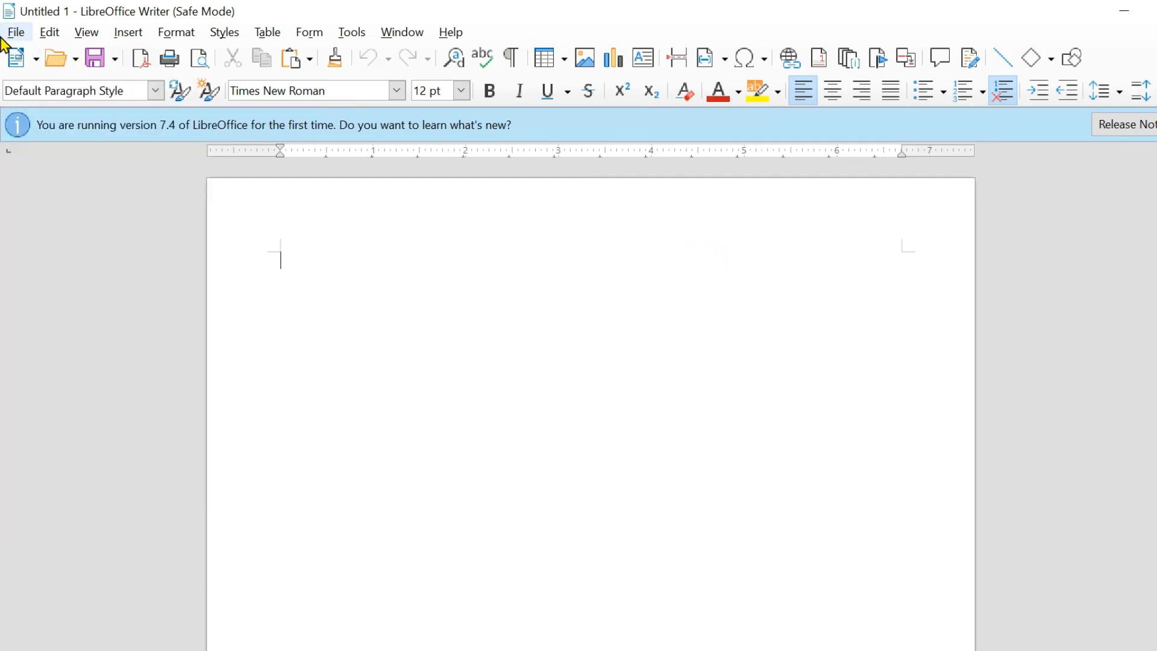
{"action": "left_click", "coordinate": [14, 31]}
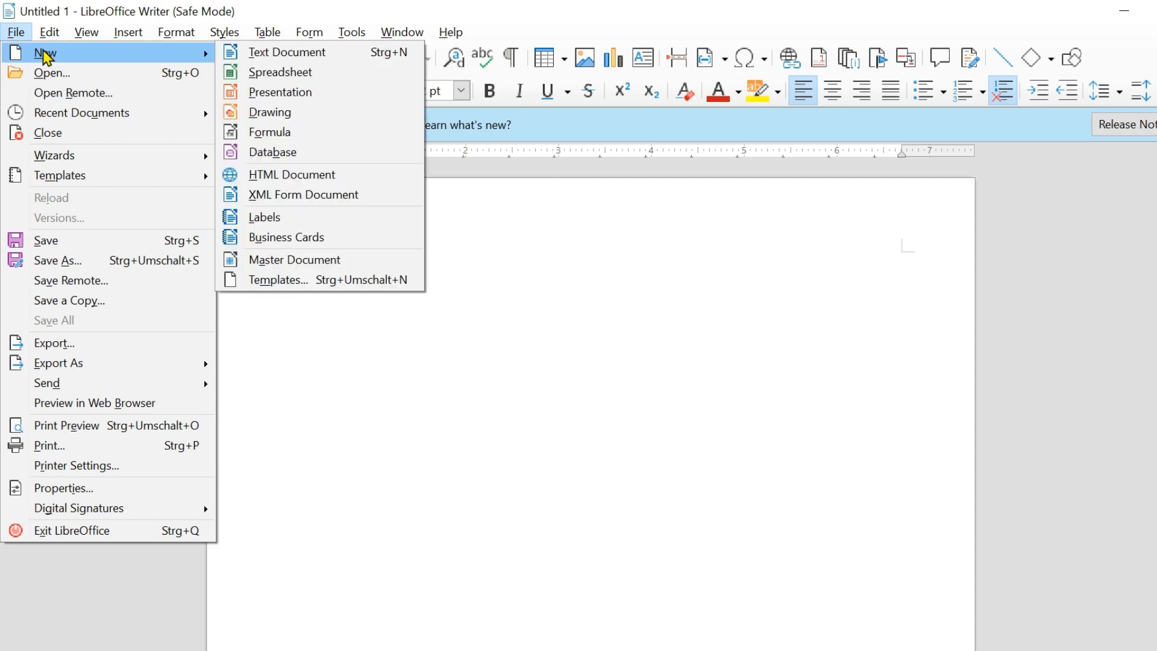
{"action": "left_click", "coordinate": [279, 71]}
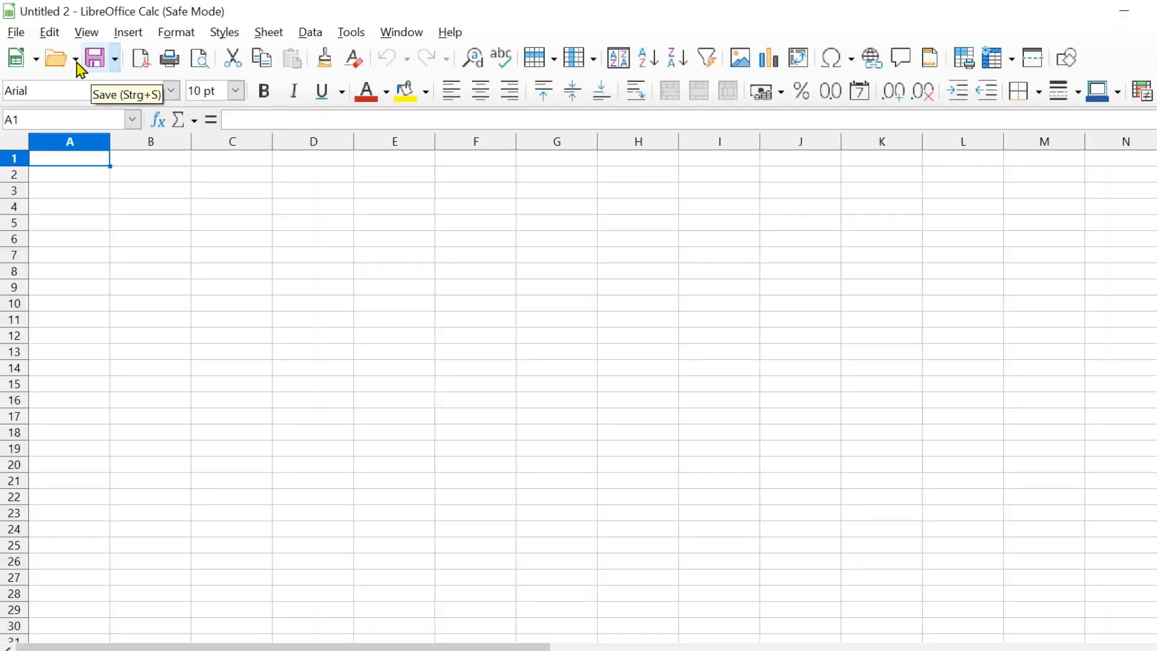
{"action": "mouse_move", "coordinate": [56, 67]}
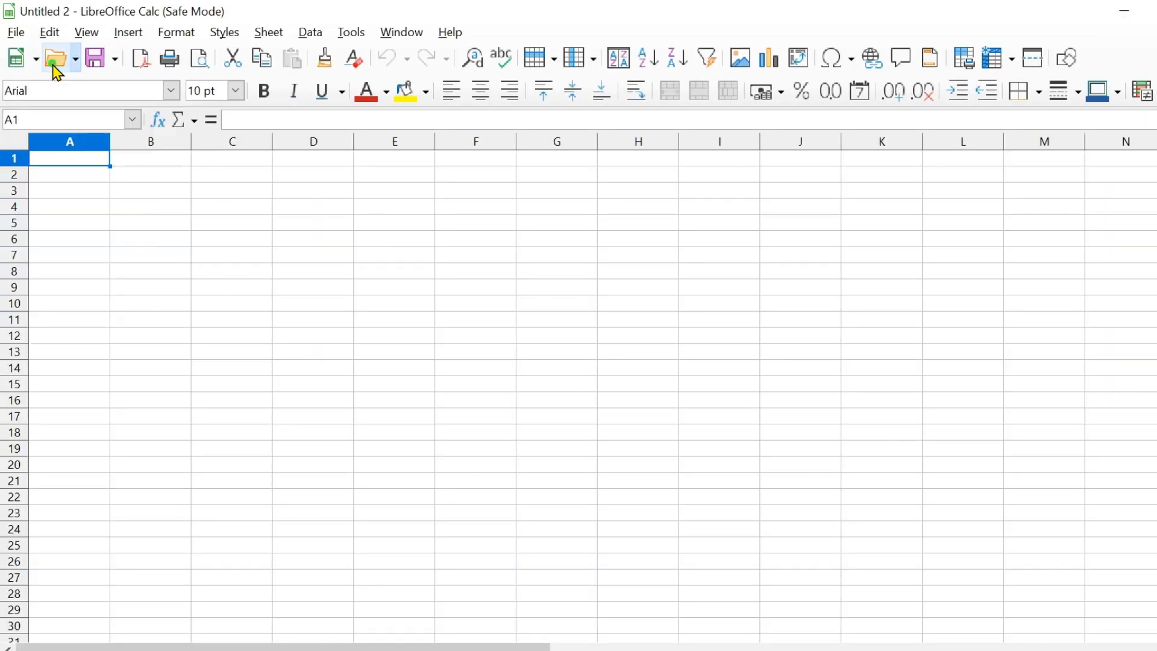
{"action": "mouse_move", "coordinate": [848, 507]}
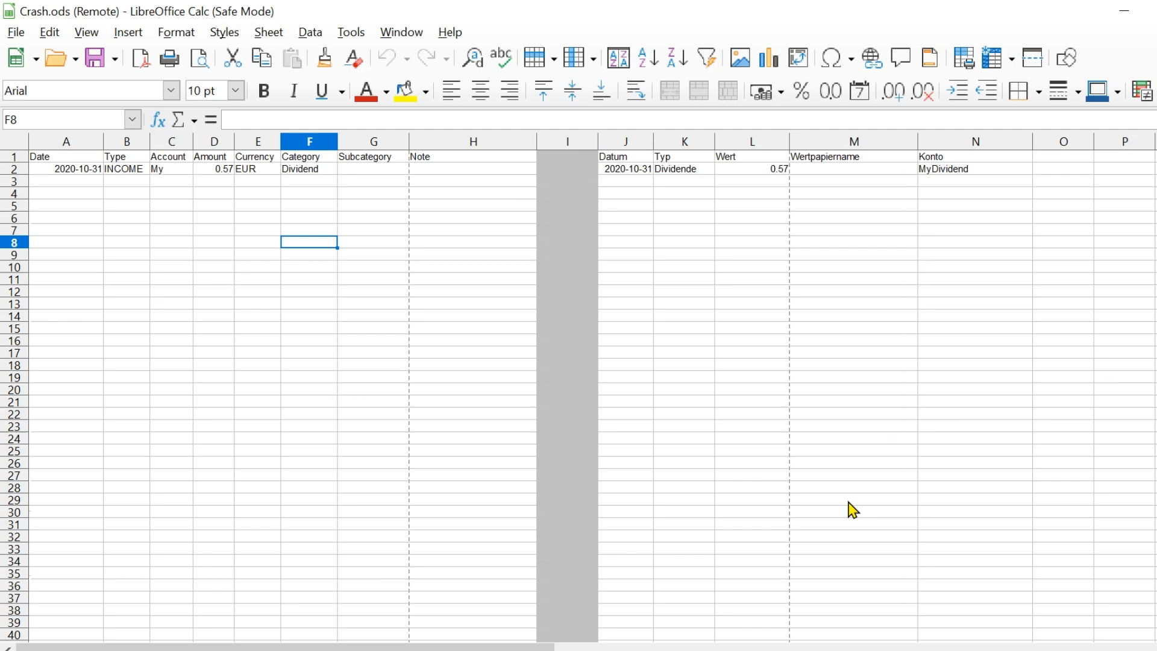
Fill the J2:N2 formulas in Crash.ods down to about row 528.
{"action": "left_click", "coordinate": [625, 169]}
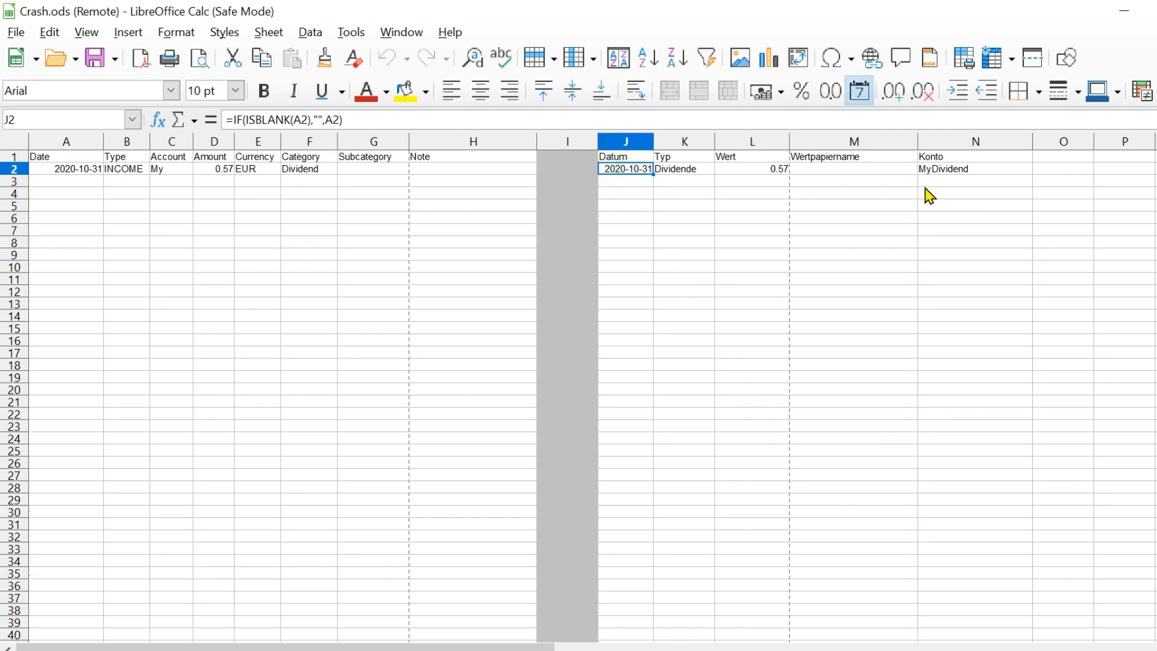
{"action": "left_click_drag", "start_coordinate": [625, 169], "coordinate": [1022, 169]}
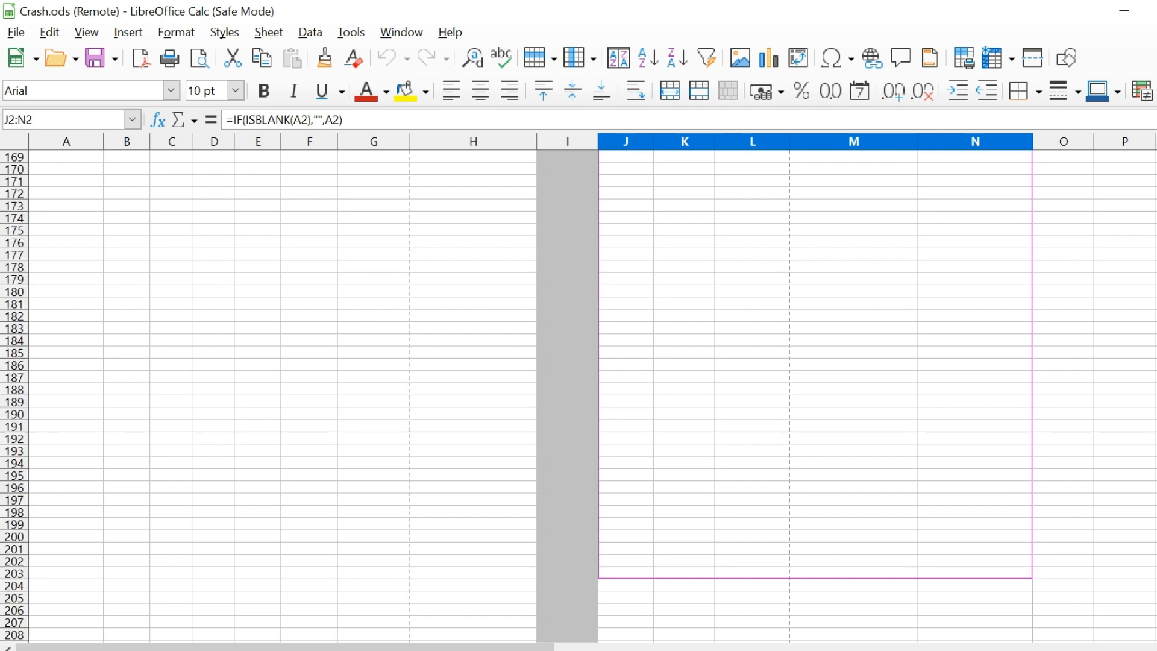
{"action": "scroll", "scroll_direction": "down", "scroll_amount": 3}
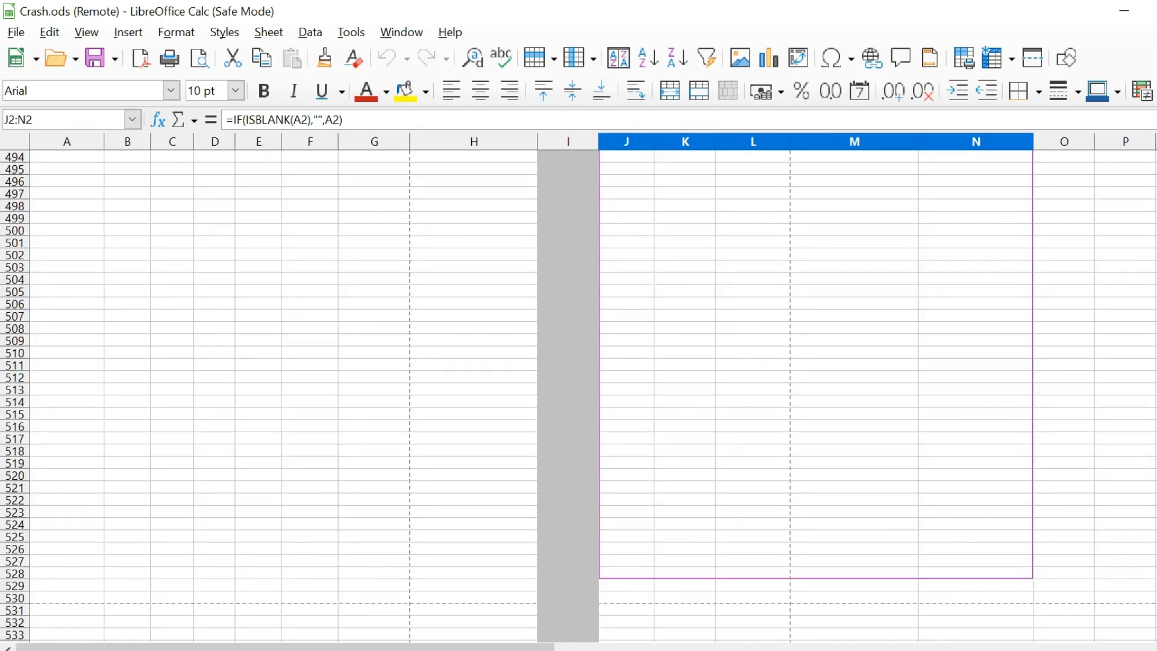